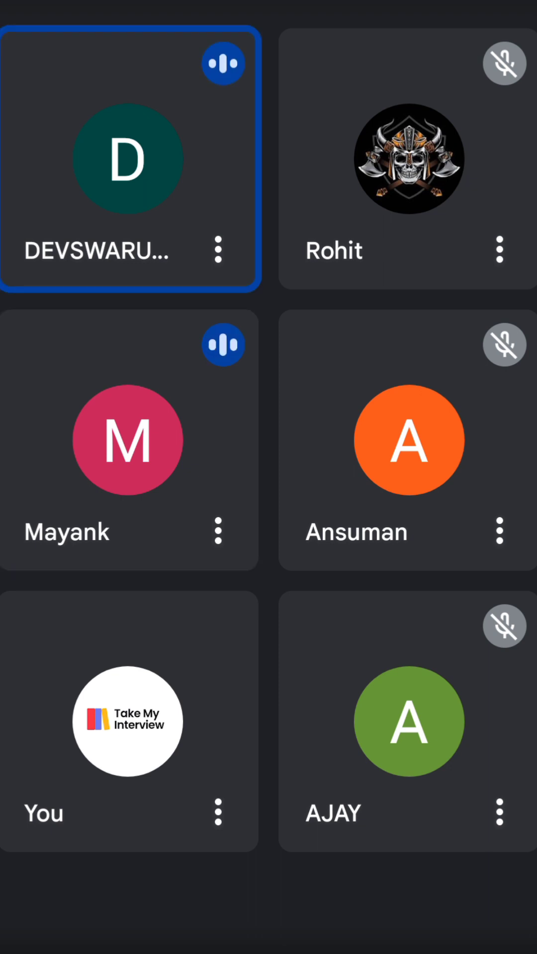
left_click(128, 441)
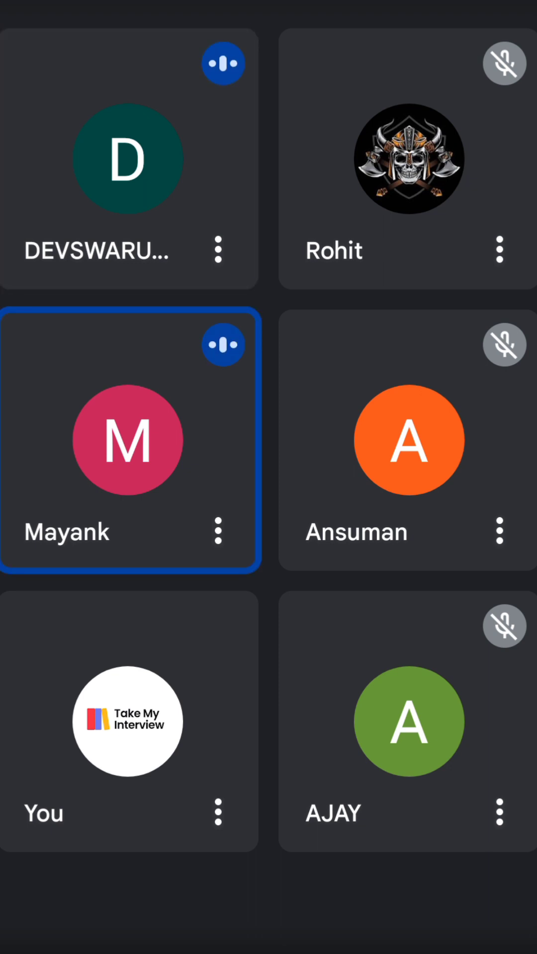